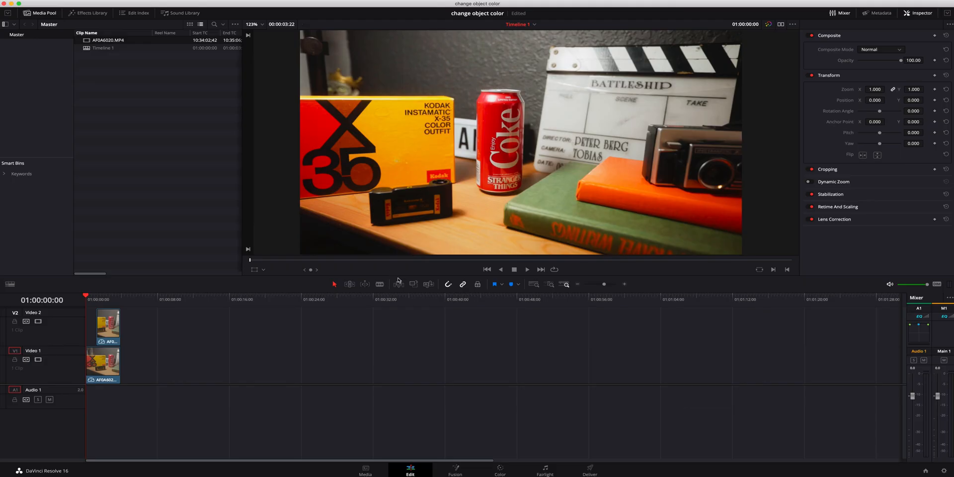
Preview the finished clip, then move the V2 clip onto Video 1 near 24 seconds
{"action": "left_click", "coordinate": [526, 269]}
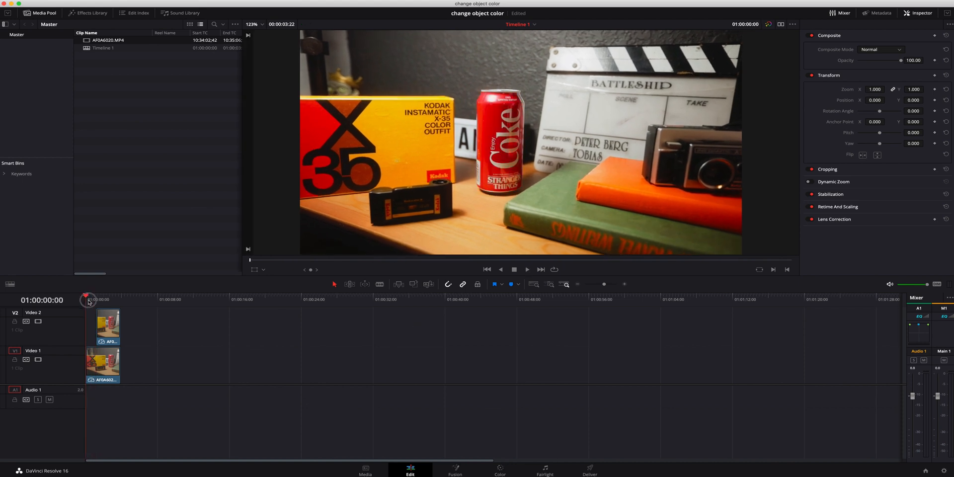
{"action": "left_click", "coordinate": [526, 269]}
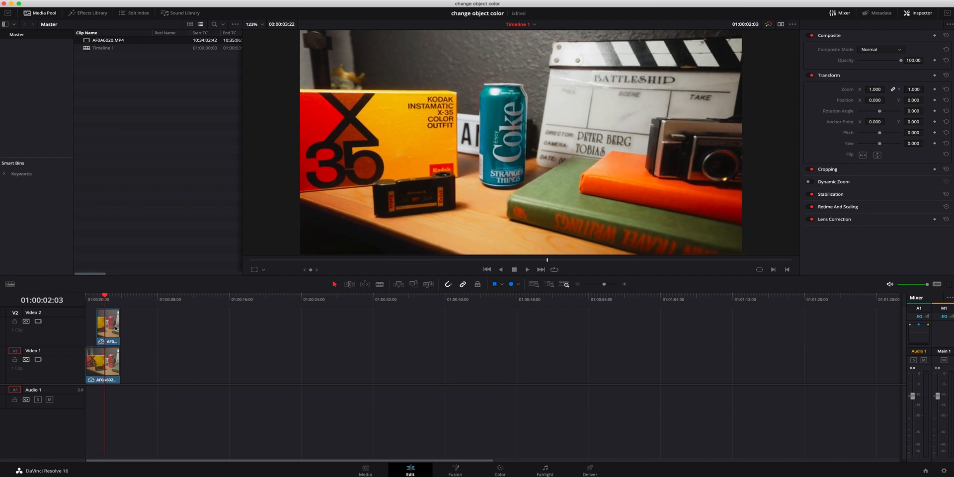
{"action": "mouse_move", "coordinate": [527, 172]}
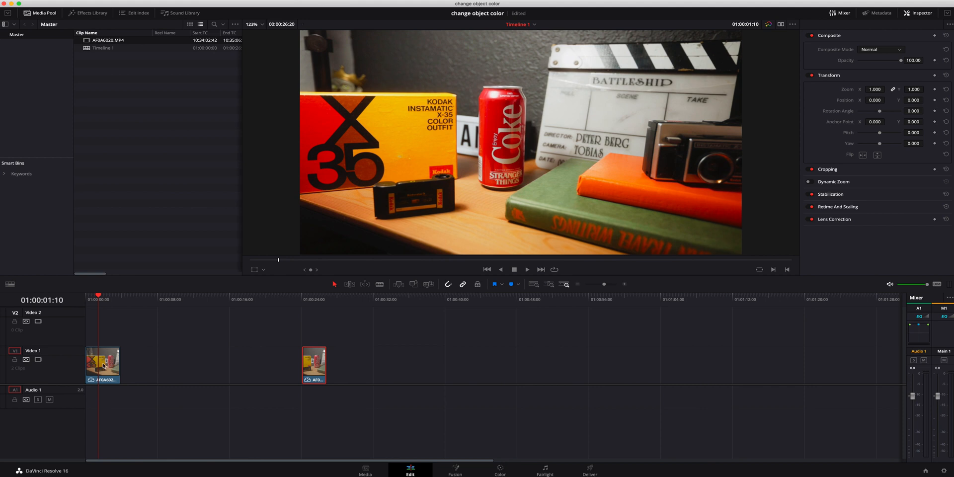
{"action": "mouse_move", "coordinate": [569, 148]}
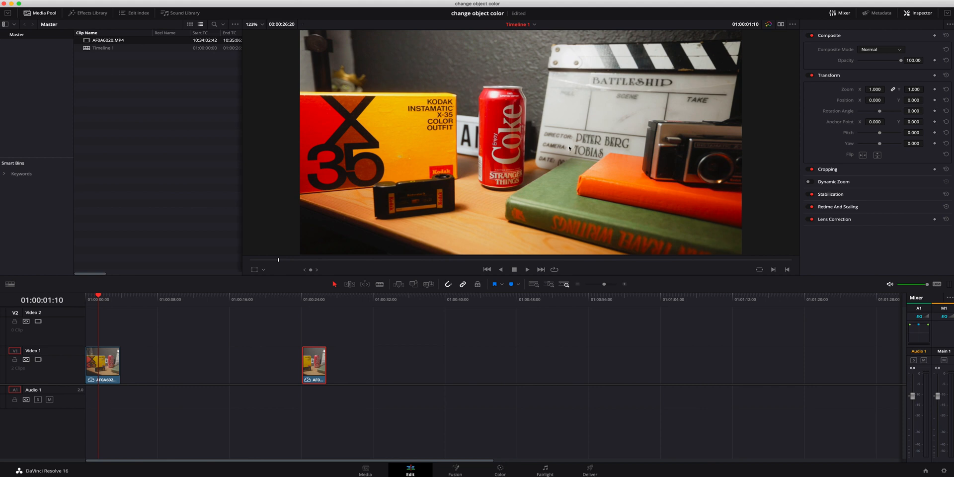
On the Color page, add serial node 03 after node 02
{"action": "left_click", "coordinate": [500, 467]}
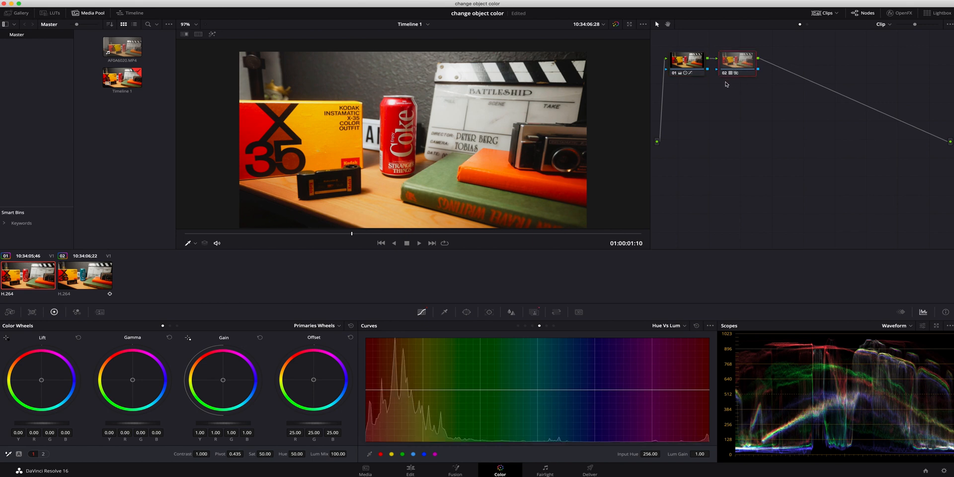
{"action": "left_click", "coordinate": [736, 59]}
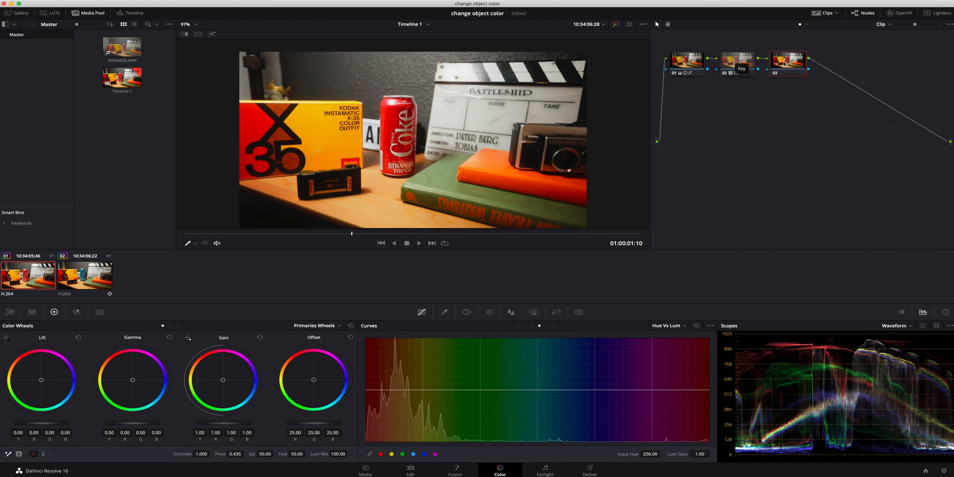
{"action": "right_click", "coordinate": [788, 60]}
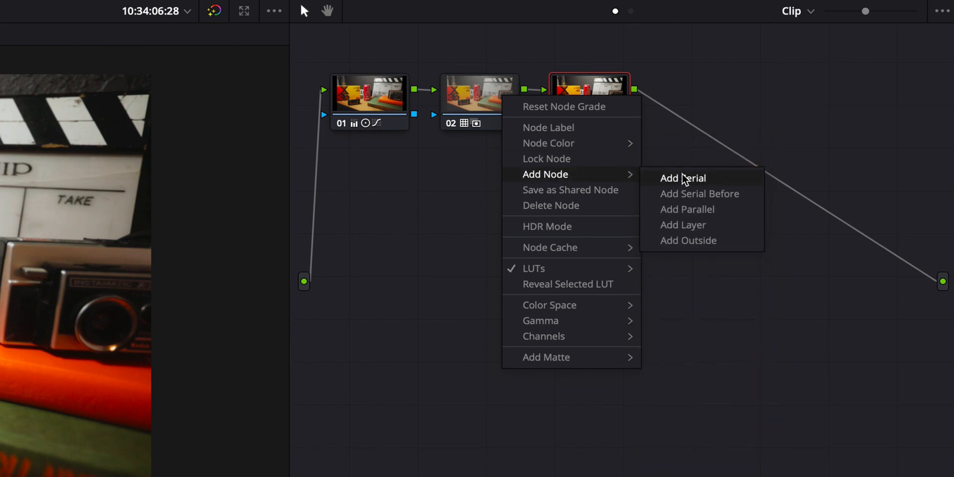
{"action": "left_click", "coordinate": [683, 178]}
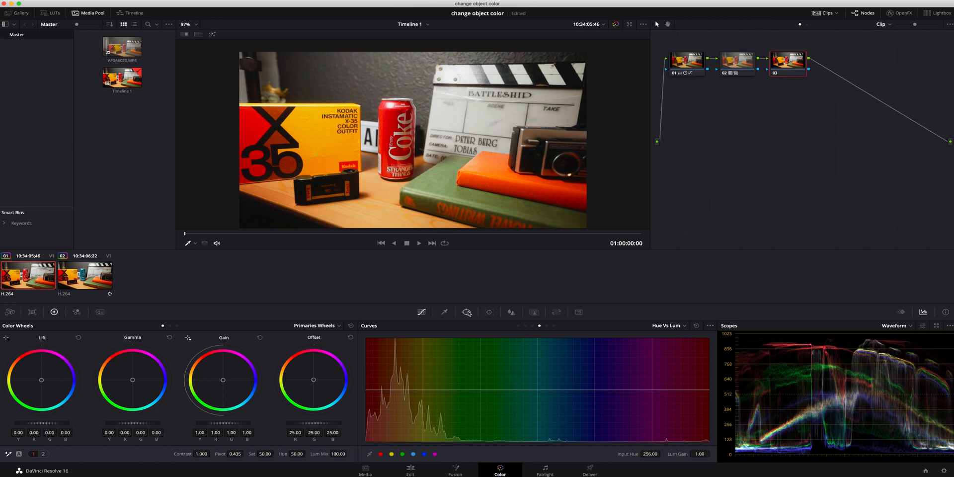
Draw a closed Pen/Curve window around the red Coke can on node 03
{"action": "left_click", "coordinate": [466, 312]}
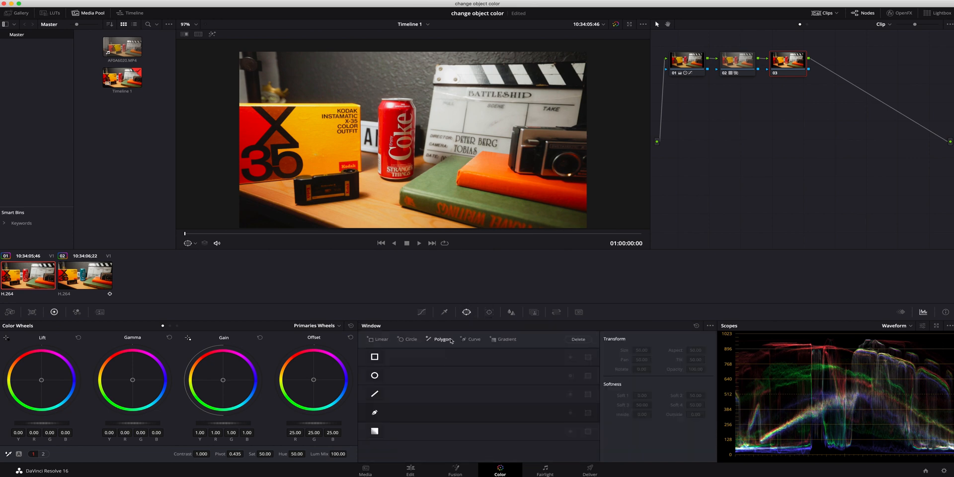
{"action": "left_click", "coordinate": [375, 412]}
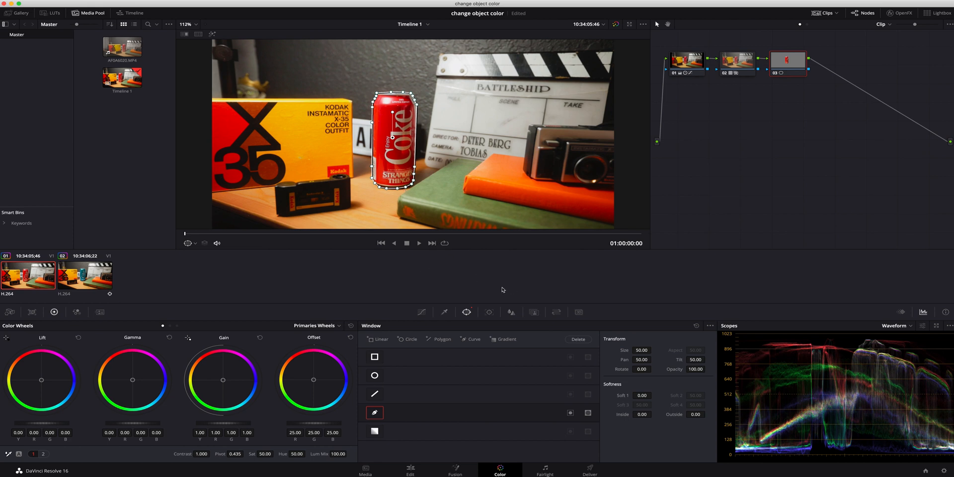
{"action": "mouse_move", "coordinate": [468, 316]}
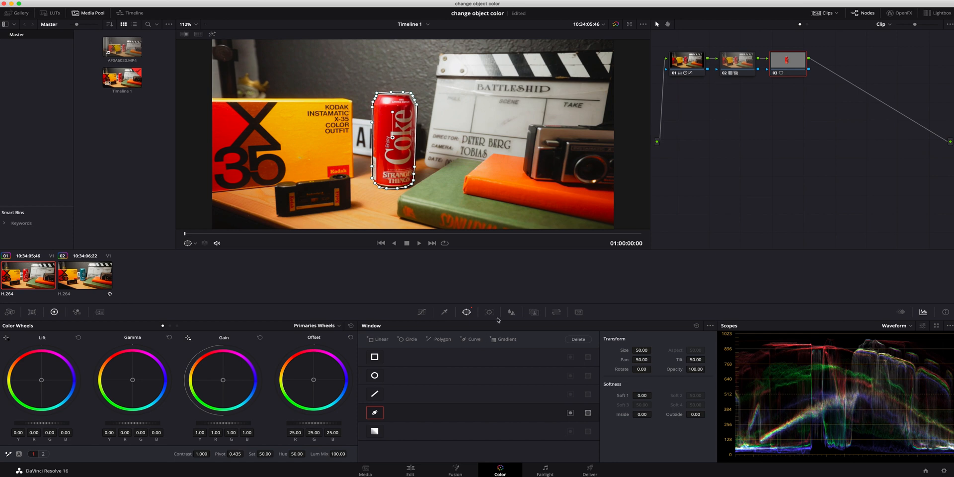
{"action": "mouse_move", "coordinate": [490, 312]}
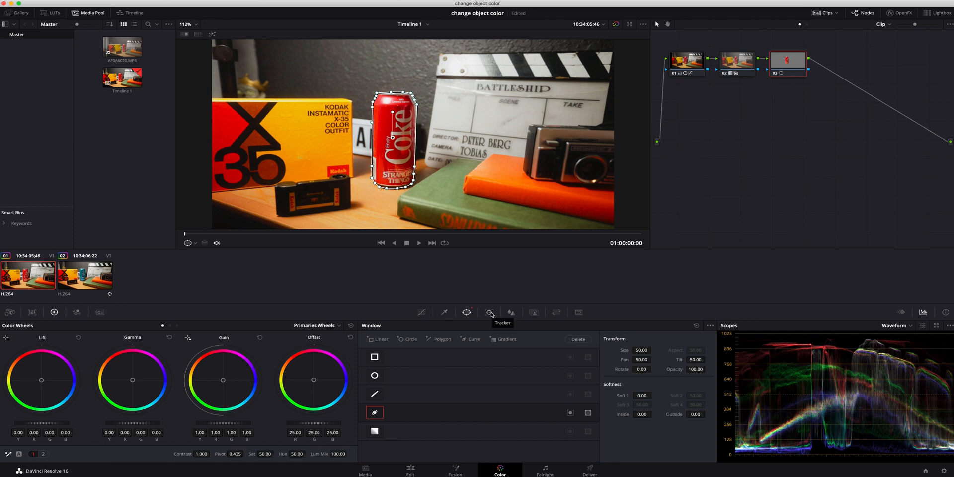
Track the can's custom window forward through the clip in Window tracking mode
{"action": "left_click", "coordinate": [488, 312]}
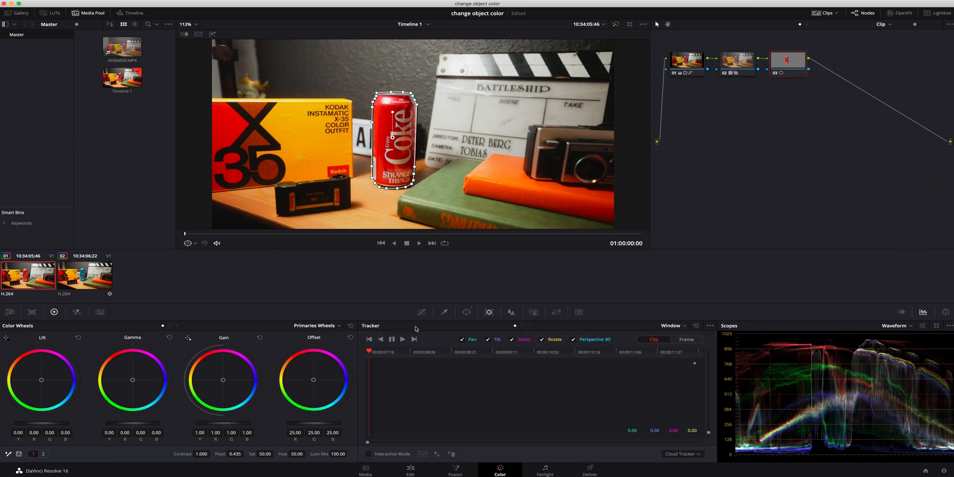
{"action": "left_click", "coordinate": [683, 325]}
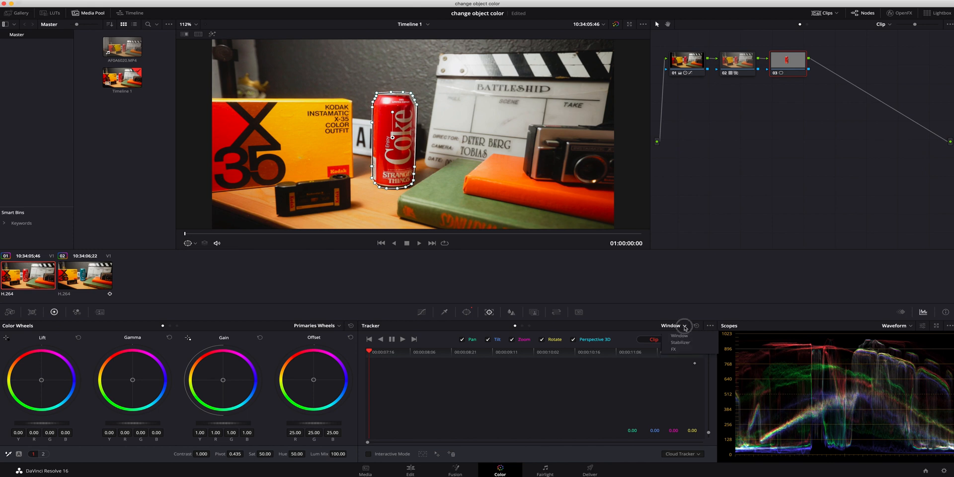
{"action": "mouse_move", "coordinate": [686, 349]}
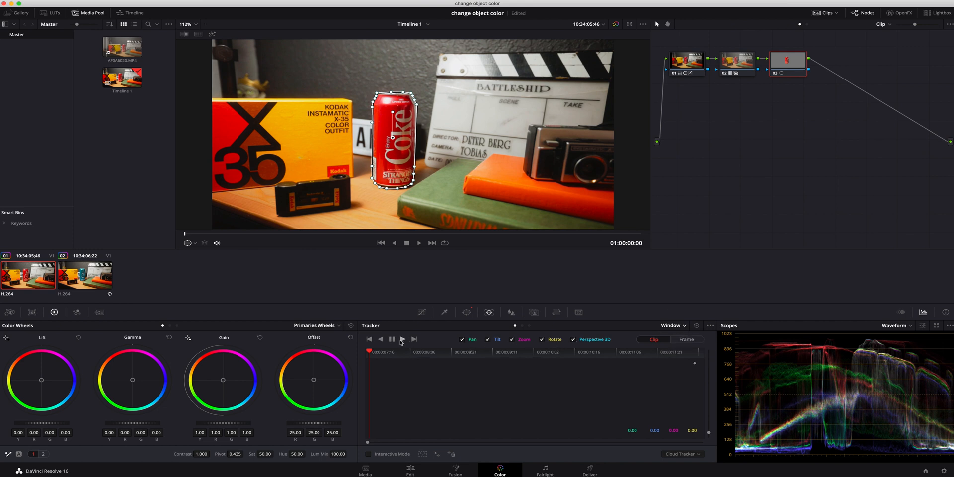
{"action": "left_click", "coordinate": [403, 339]}
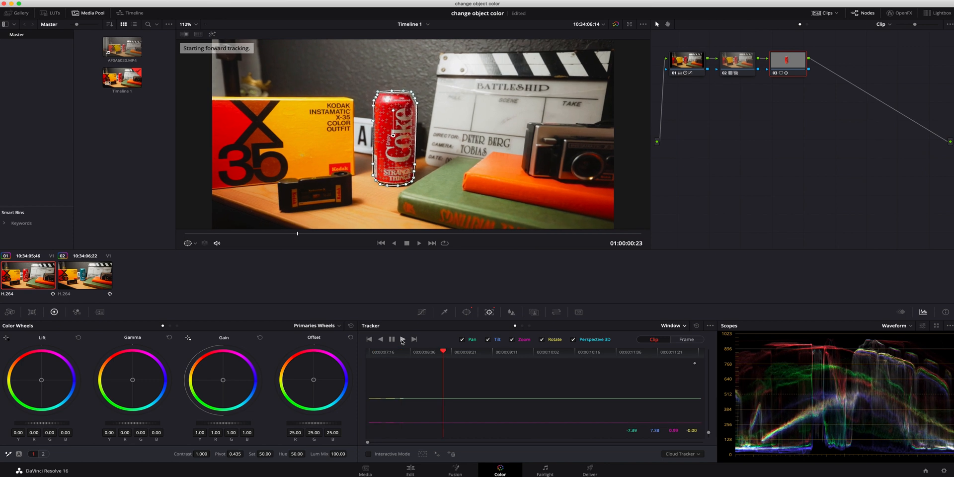
{"action": "left_click", "coordinate": [413, 340]}
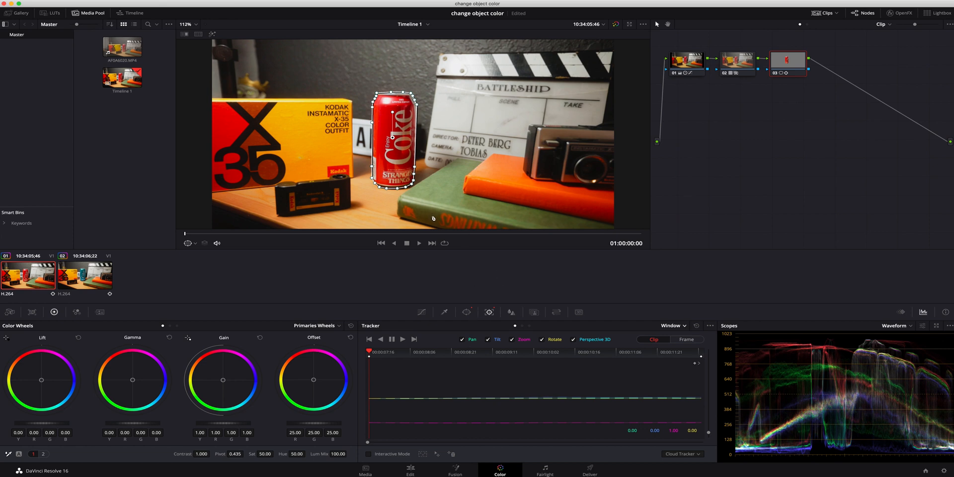
{"action": "mouse_move", "coordinate": [428, 253]}
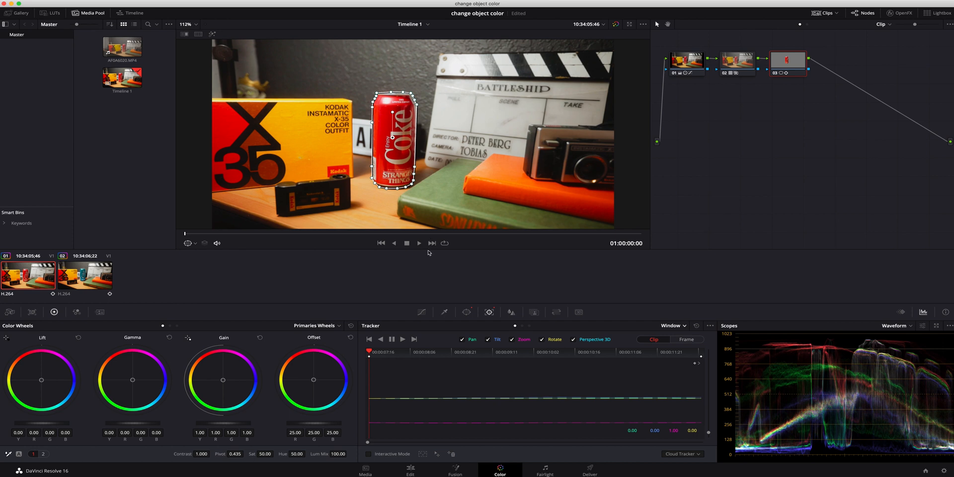
Preview the masked can against grey and show its curve window settings
{"action": "left_click", "coordinate": [212, 34]}
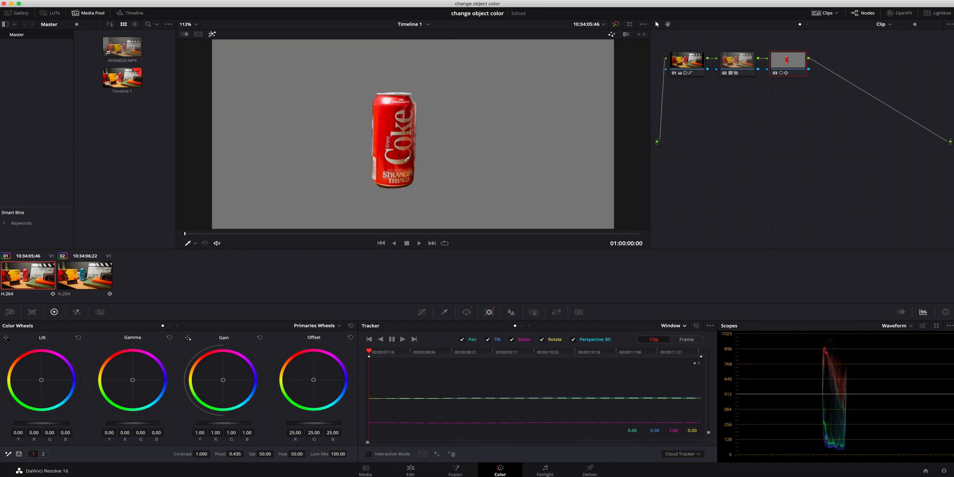
{"action": "mouse_move", "coordinate": [443, 288]}
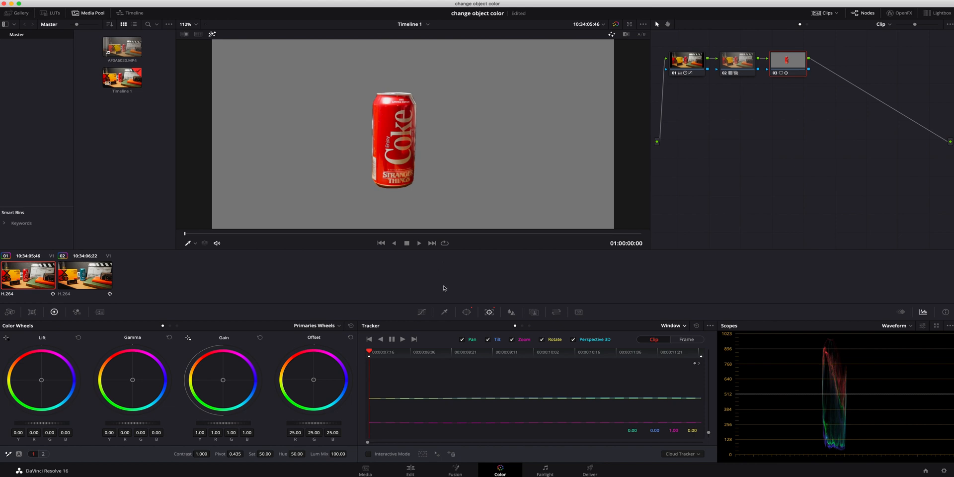
{"action": "mouse_move", "coordinate": [466, 312]}
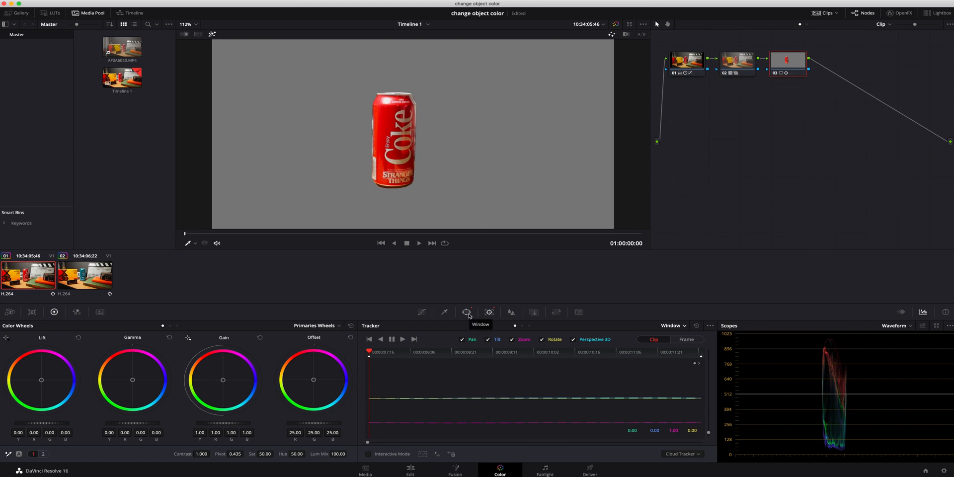
{"action": "left_click", "coordinate": [466, 312]}
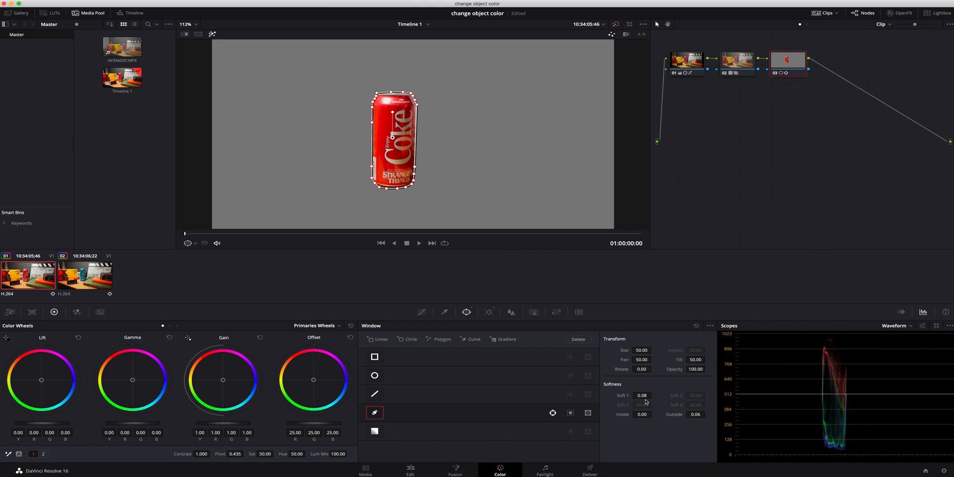
{"action": "mouse_move", "coordinate": [318, 236]}
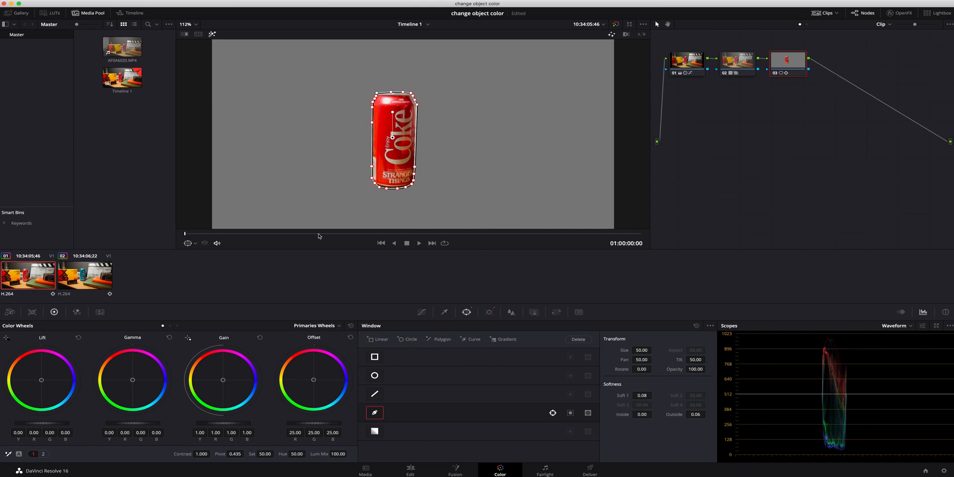
{"action": "mouse_move", "coordinate": [444, 312]}
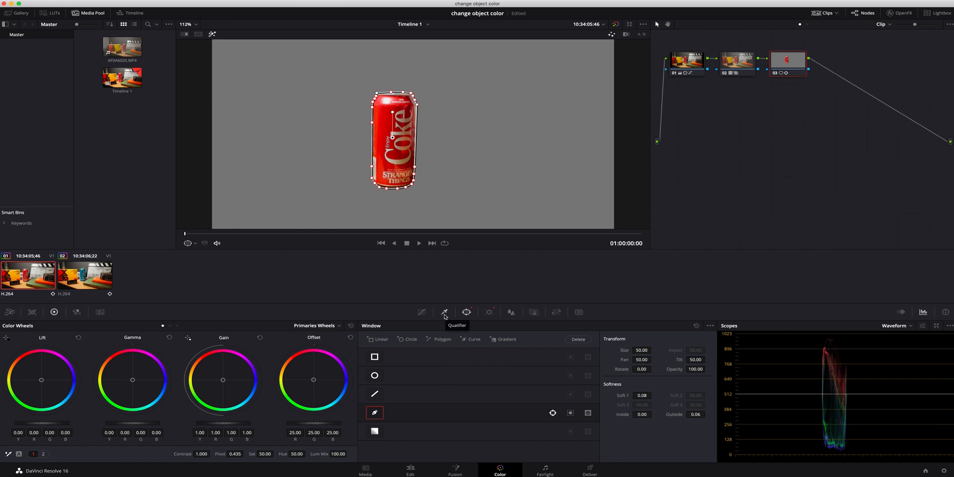
Sample the can's red with the qualifier picker and add remaining red areas
{"action": "left_click", "coordinate": [445, 312]}
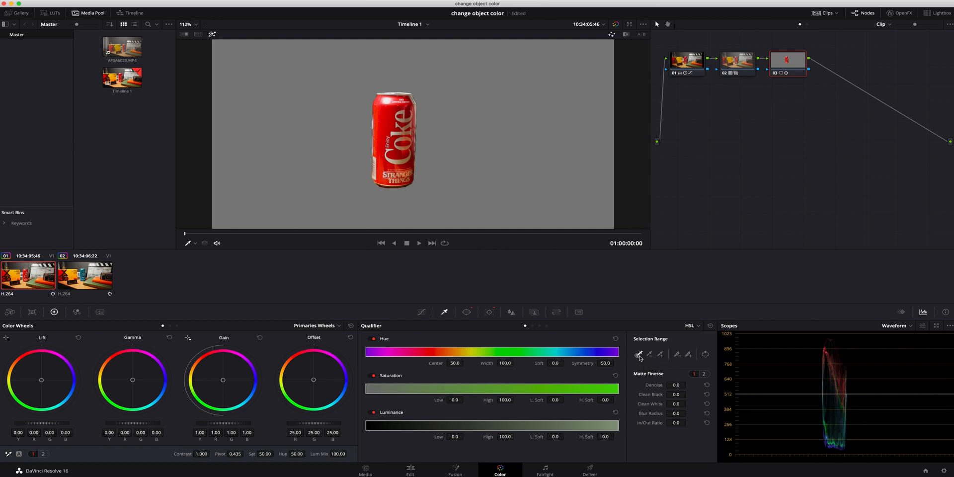
{"action": "left_click", "coordinate": [385, 119]}
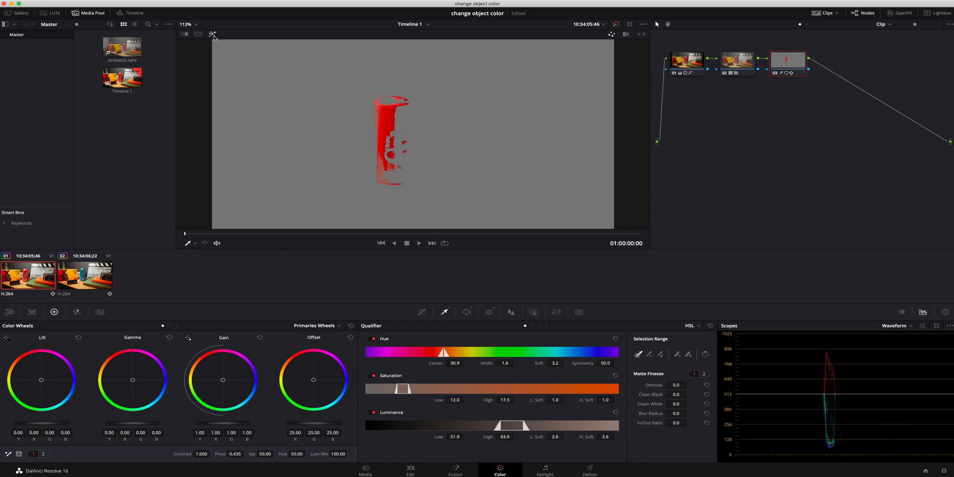
{"action": "left_click", "coordinate": [212, 33]}
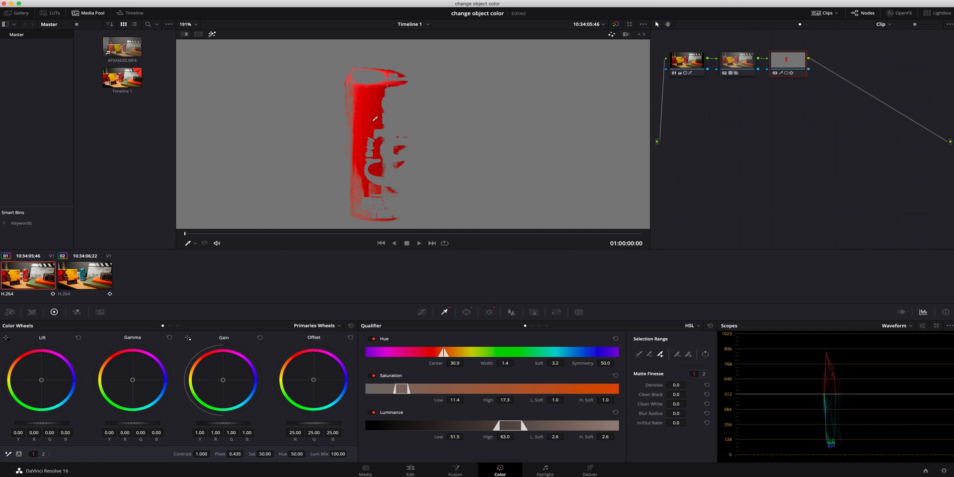
{"action": "left_click_drag", "start_coordinate": [376, 119], "coordinate": [358, 179]}
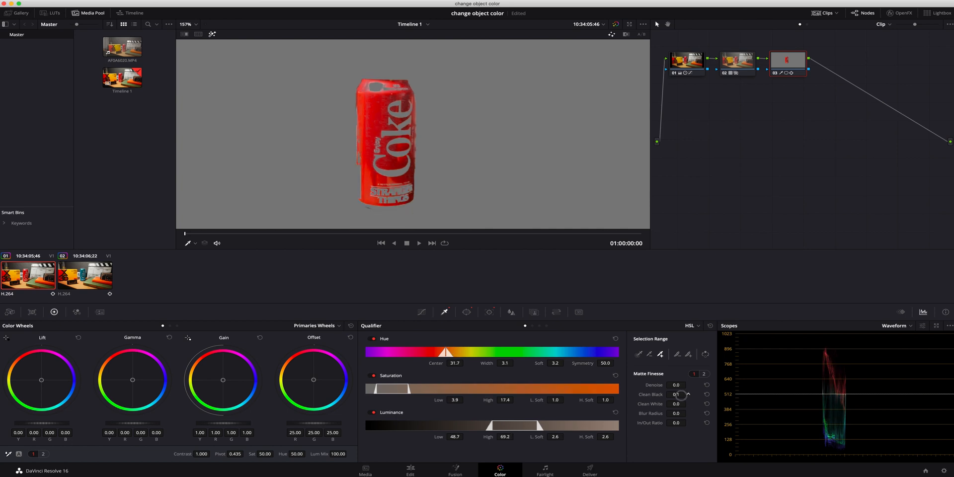
Set clean black to 1.2, widen saturation to 38.0, and adjust the luminance range
{"action": "left_click", "coordinate": [687, 394]}
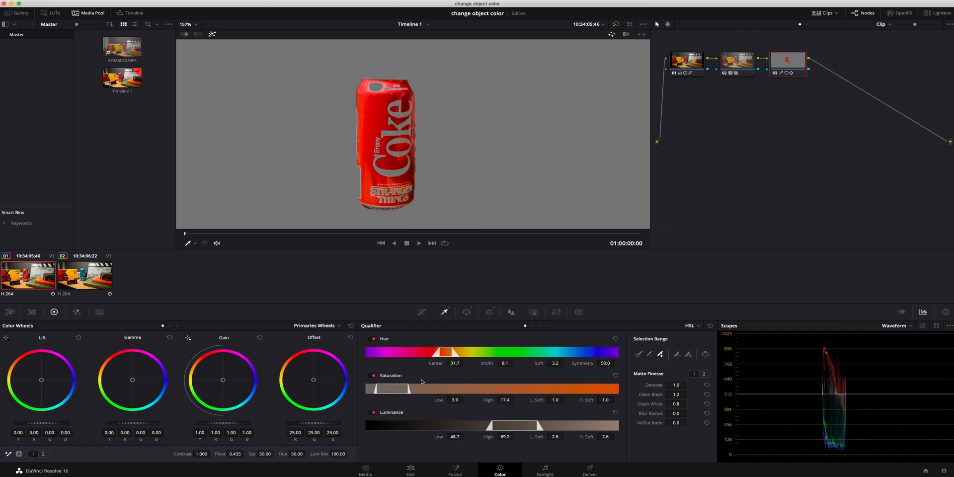
{"action": "left_click_drag", "start_coordinate": [436, 388], "coordinate": [458, 388]}
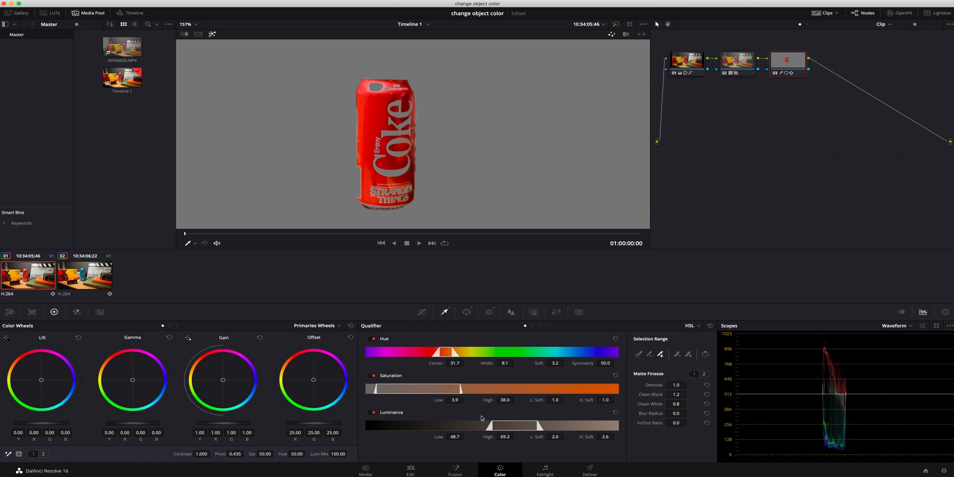
{"action": "left_click_drag", "start_coordinate": [529, 425], "coordinate": [498, 425]}
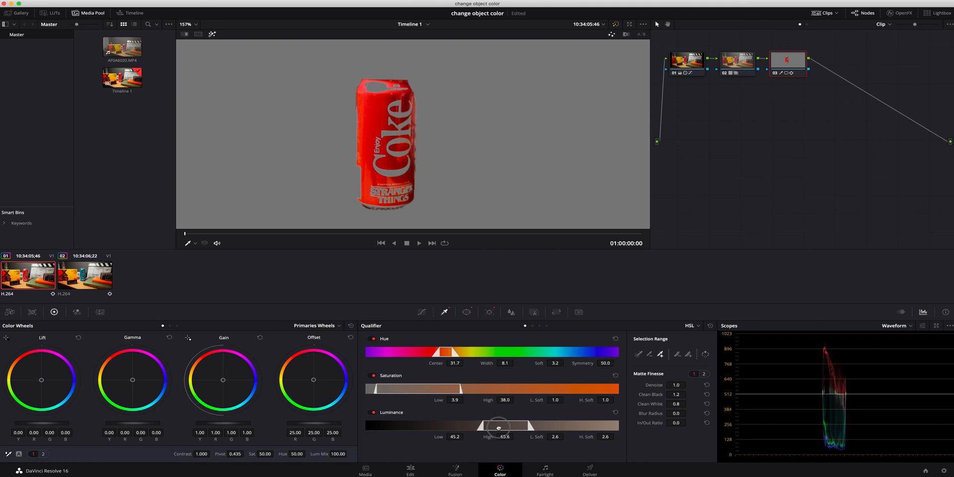
{"action": "left_click_drag", "start_coordinate": [497, 426], "coordinate": [504, 425]}
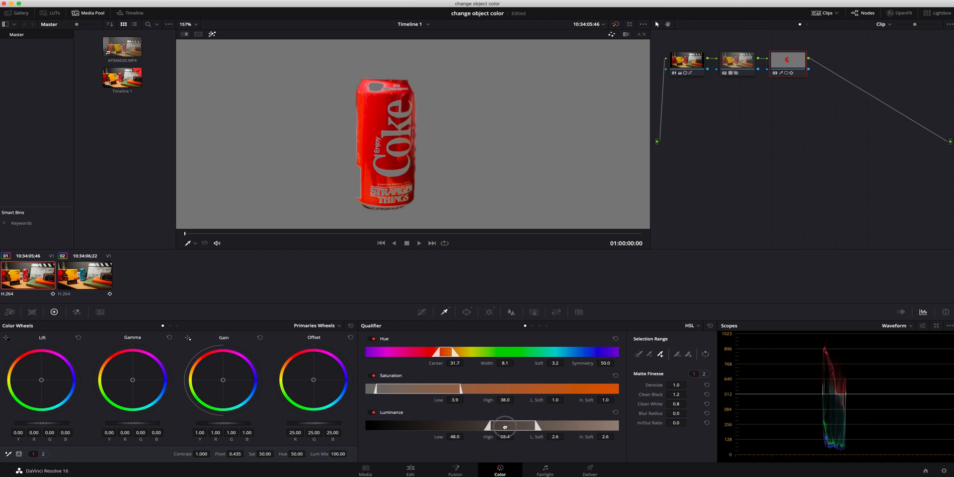
{"action": "left_click_drag", "start_coordinate": [504, 426], "coordinate": [511, 425]}
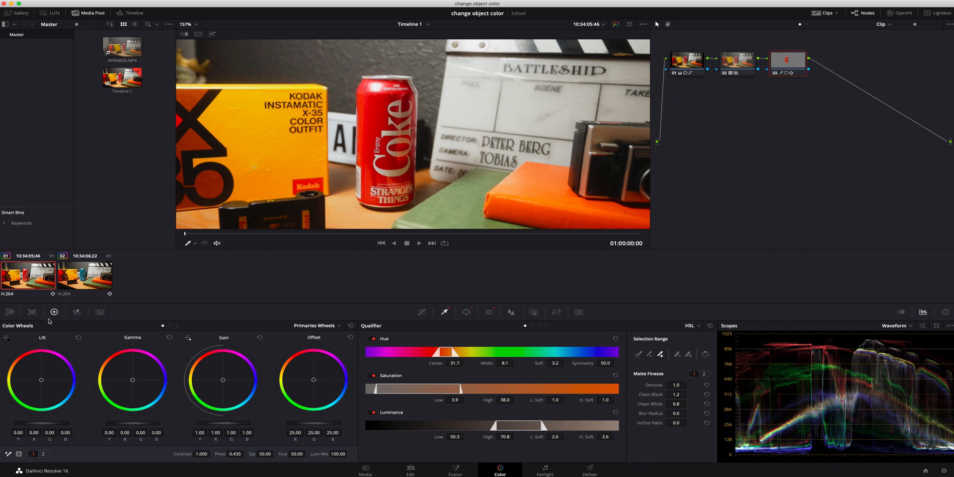
{"action": "mouse_move", "coordinate": [180, 464]}
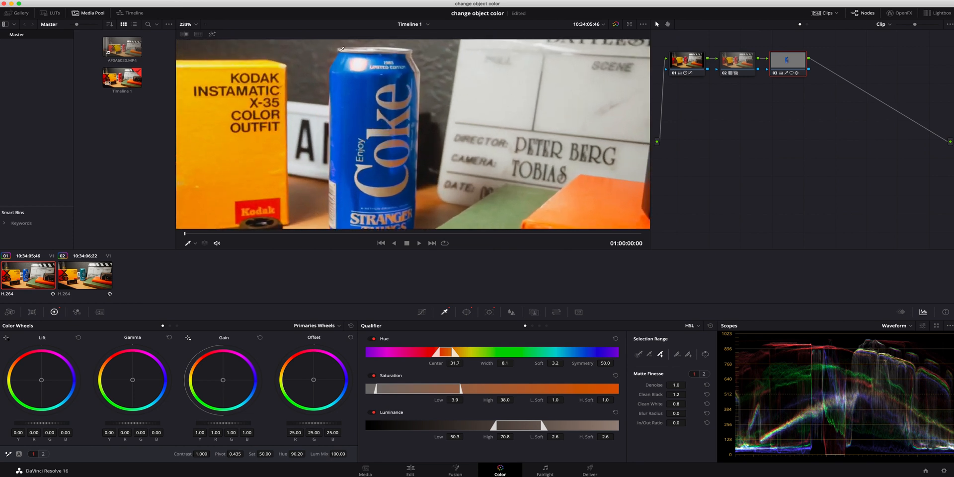
{"action": "mouse_move", "coordinate": [667, 388]}
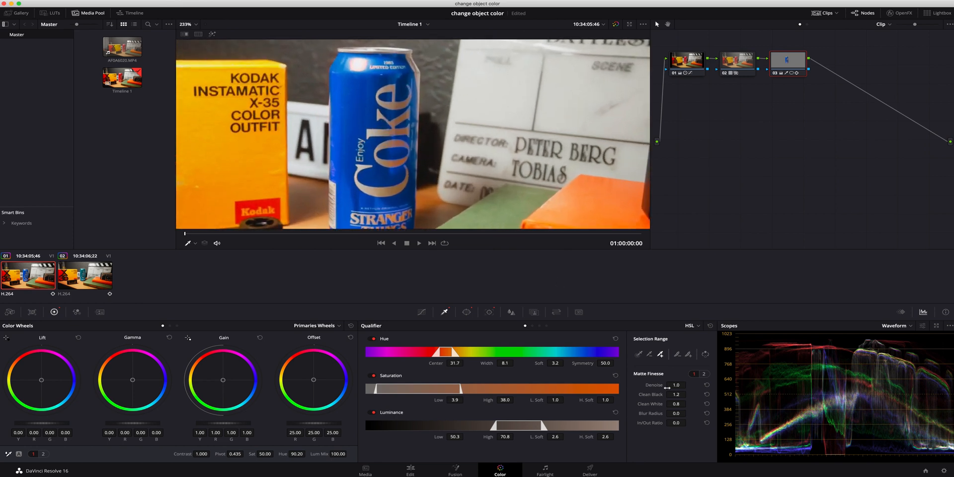
Turn the can blue with hue 90.20 and show the Hue vs Lum curves
{"action": "left_click", "coordinate": [465, 311]}
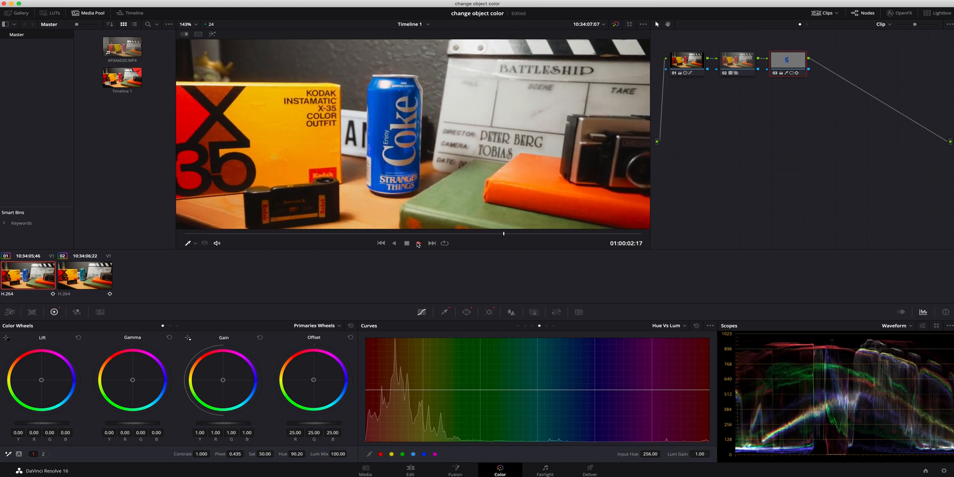
Play the clip, change hue to 82.60, and show the qualifier and the can's window outline
{"action": "left_click", "coordinate": [418, 242]}
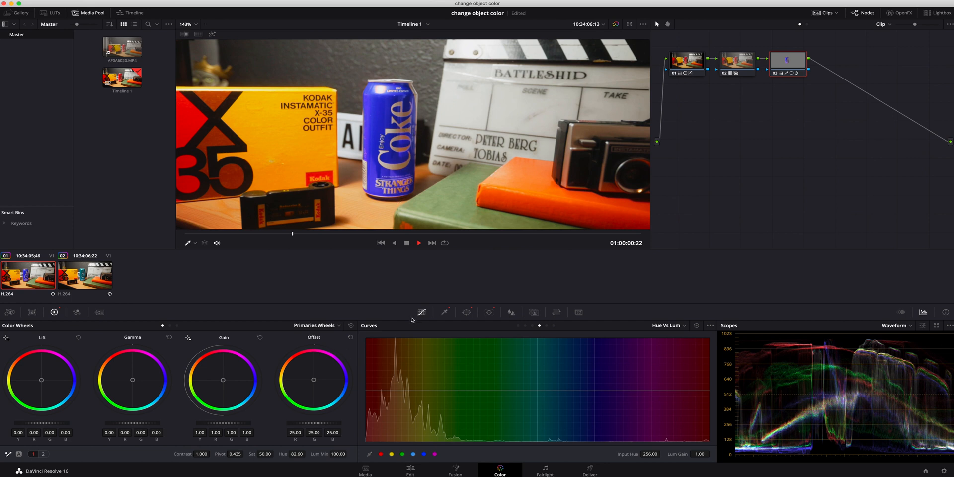
{"action": "left_click", "coordinate": [444, 312]}
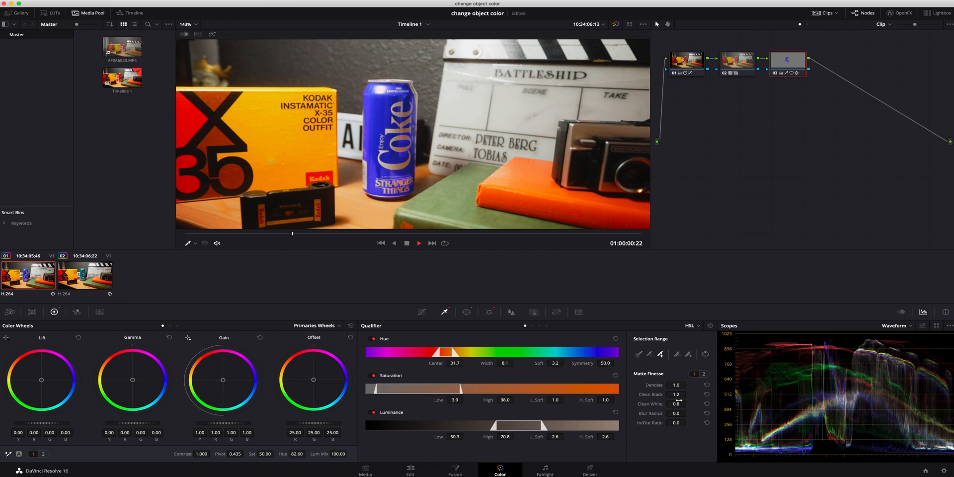
{"action": "mouse_move", "coordinate": [463, 187]}
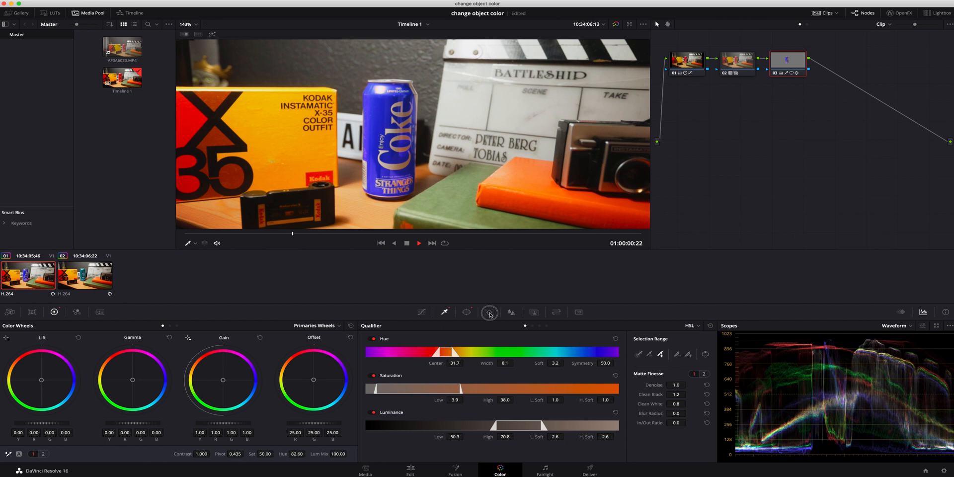
{"action": "left_click", "coordinate": [466, 312]}
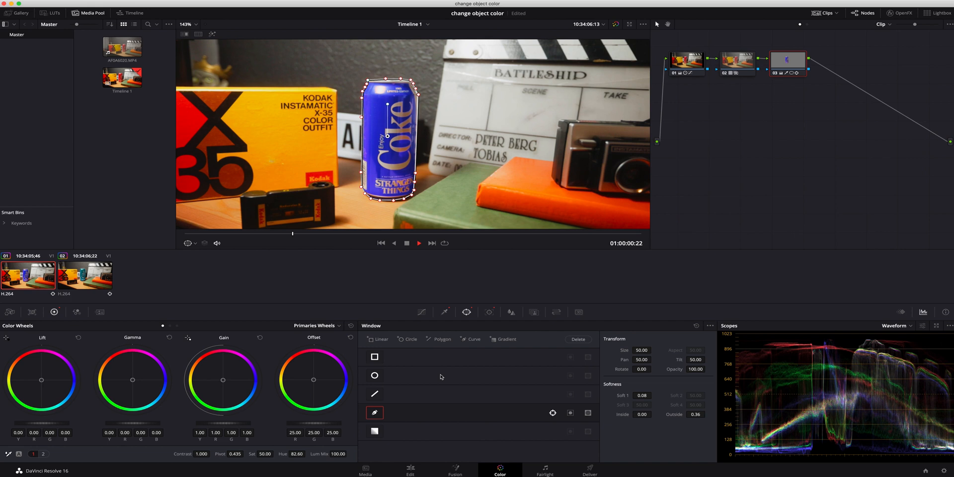